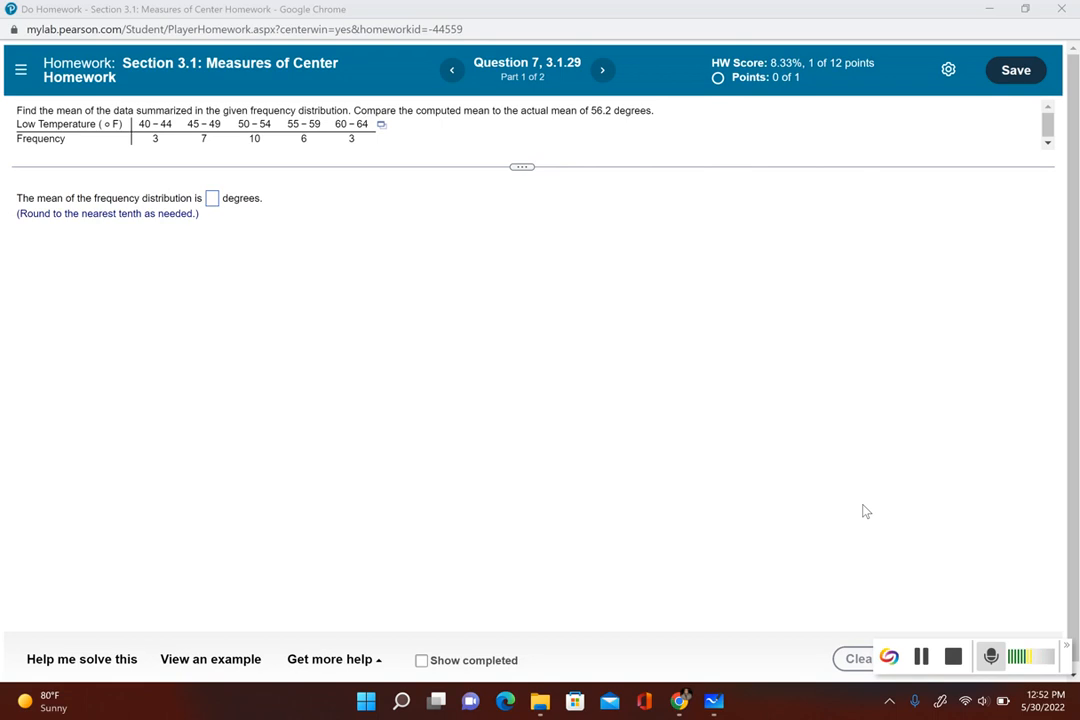
{"action": "mouse_move", "coordinate": [556, 181]}
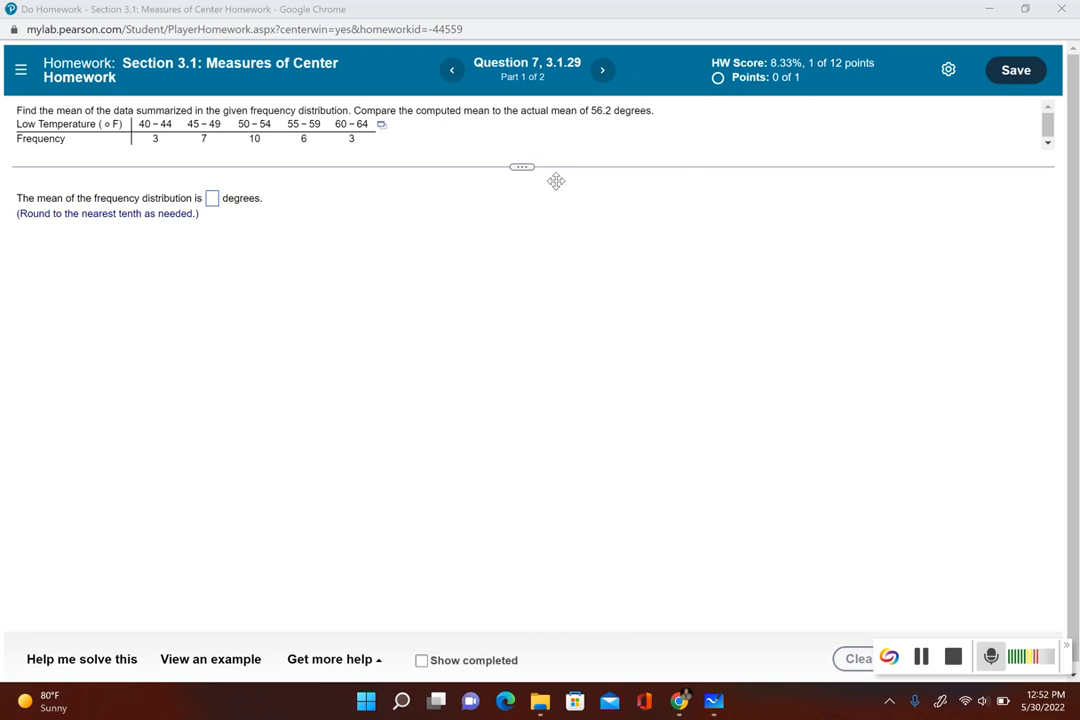
{"action": "mouse_move", "coordinate": [381, 132]}
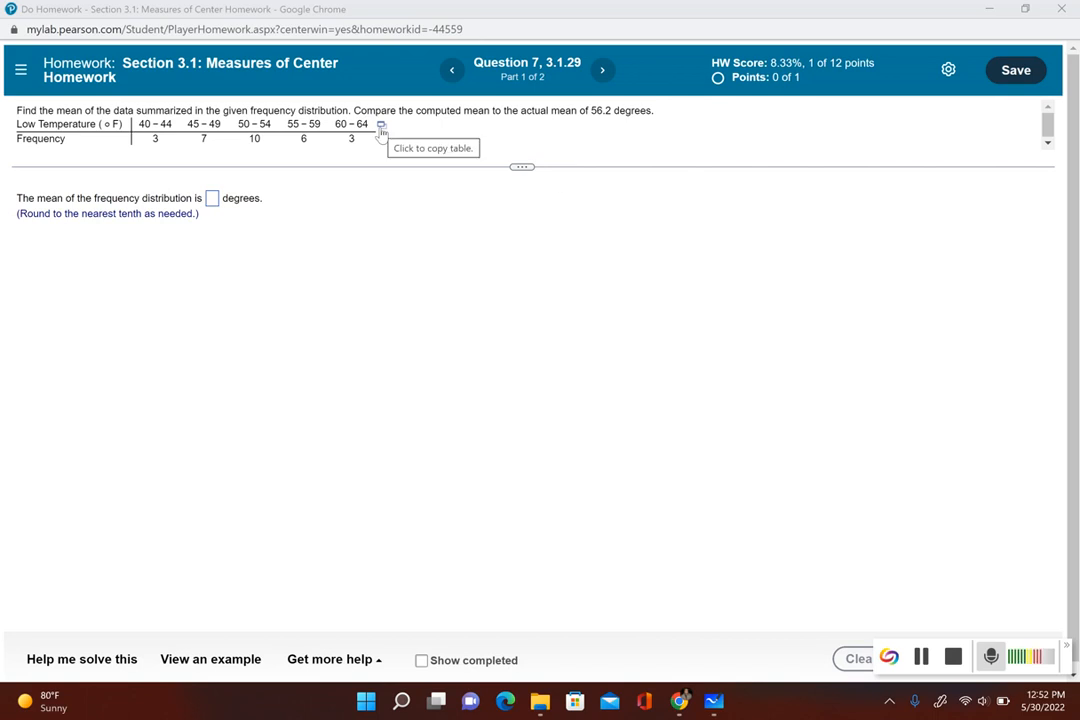
Load the Question 7 low-temperature frequency table into a StatCrunch data set.
{"action": "left_click", "coordinate": [381, 124]}
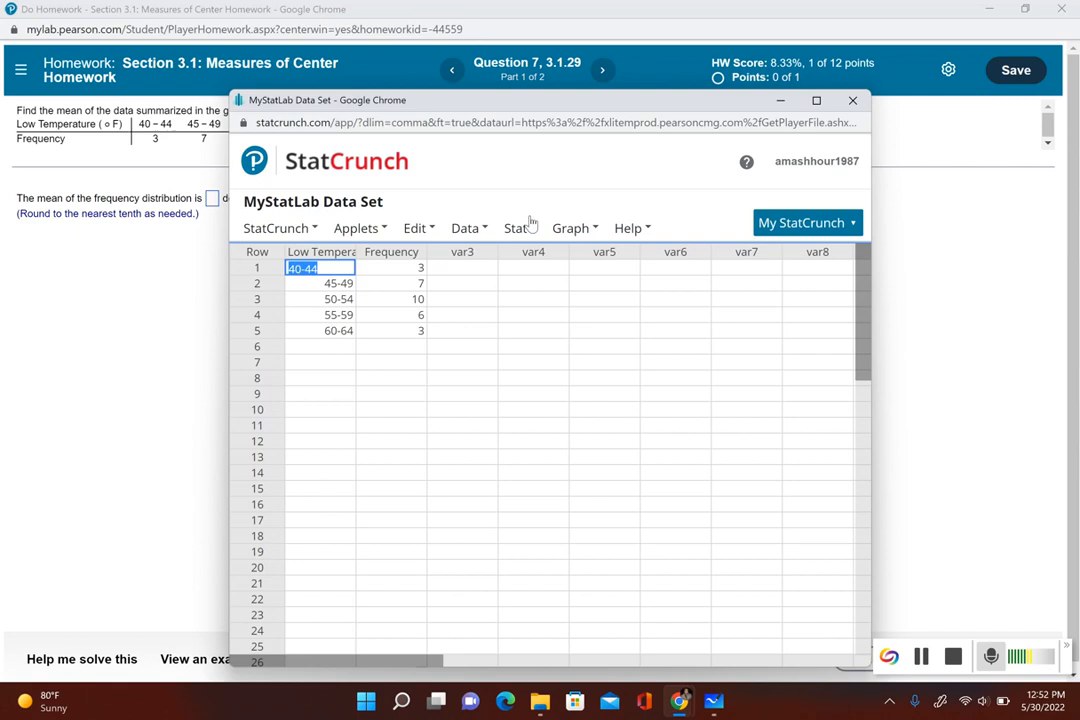
Open StatCrunch's Summary Stats for Grouped/Binned Data dialog.
{"action": "left_click", "coordinate": [516, 228]}
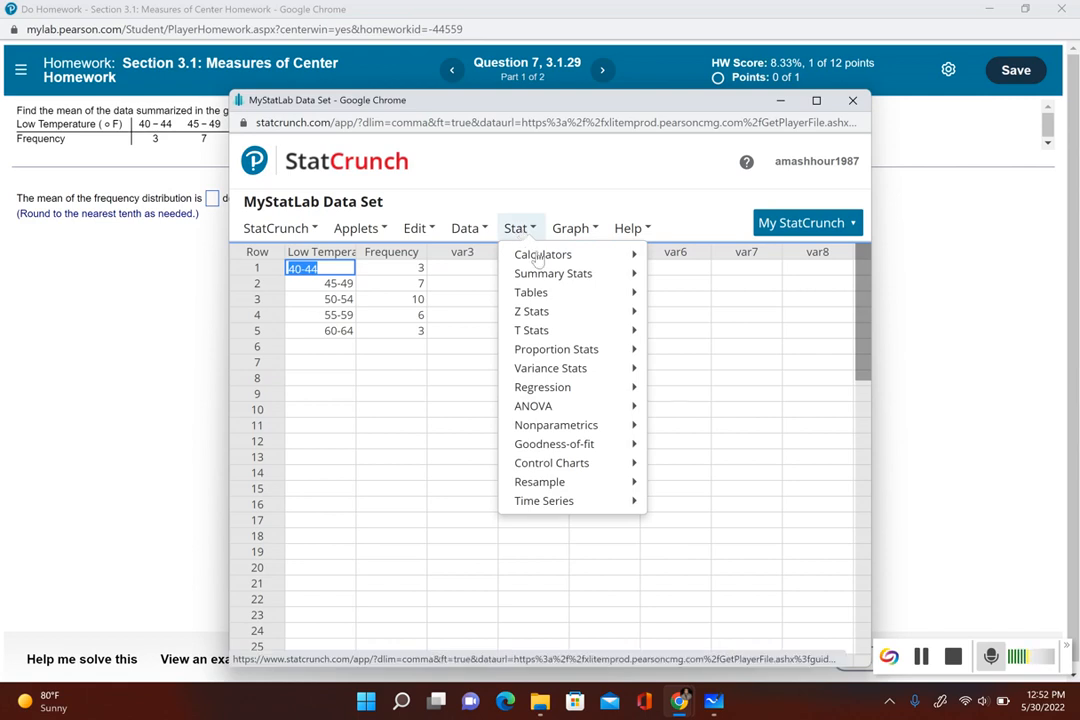
{"action": "mouse_move", "coordinate": [553, 273]}
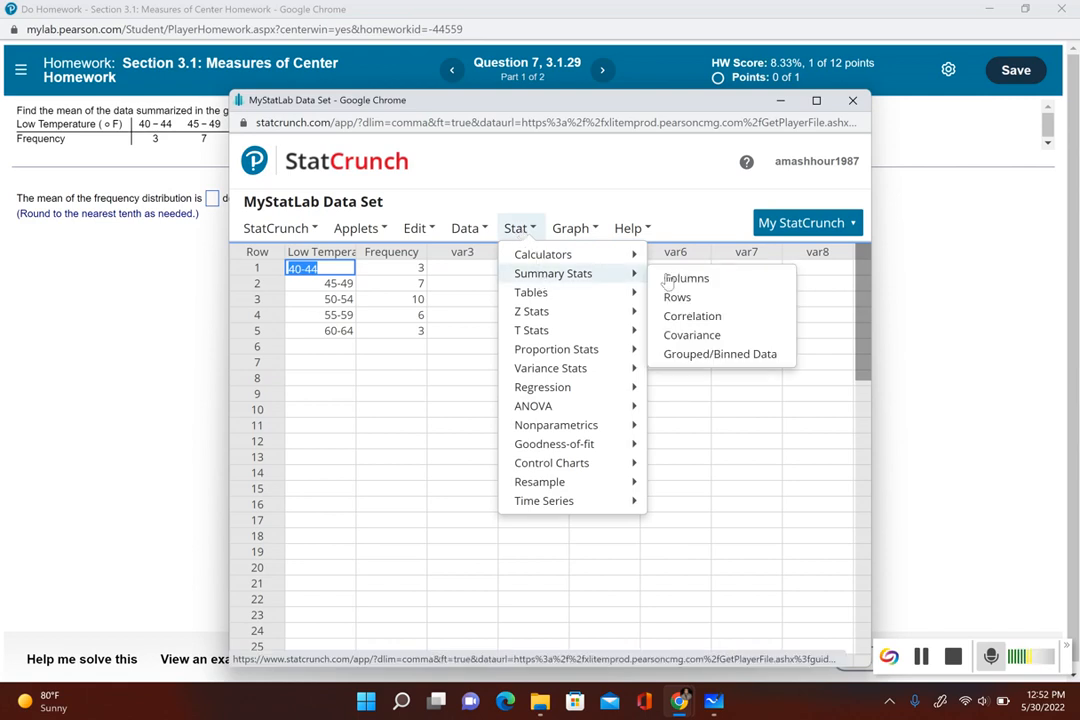
{"action": "mouse_move", "coordinate": [686, 278]}
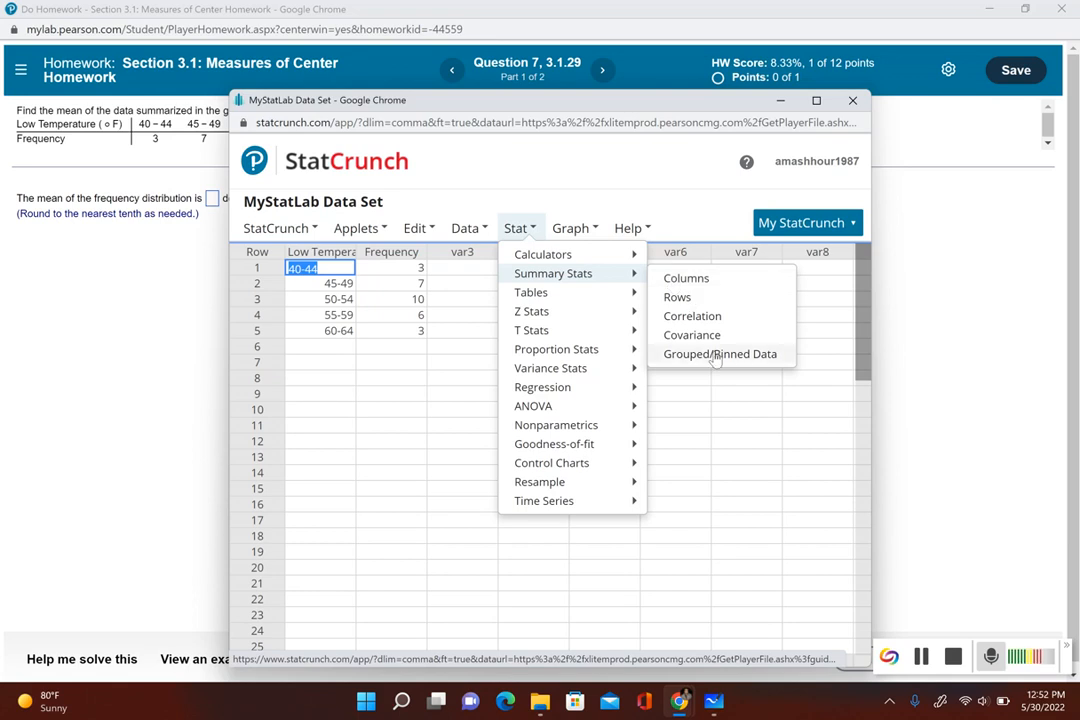
{"action": "left_click", "coordinate": [720, 354]}
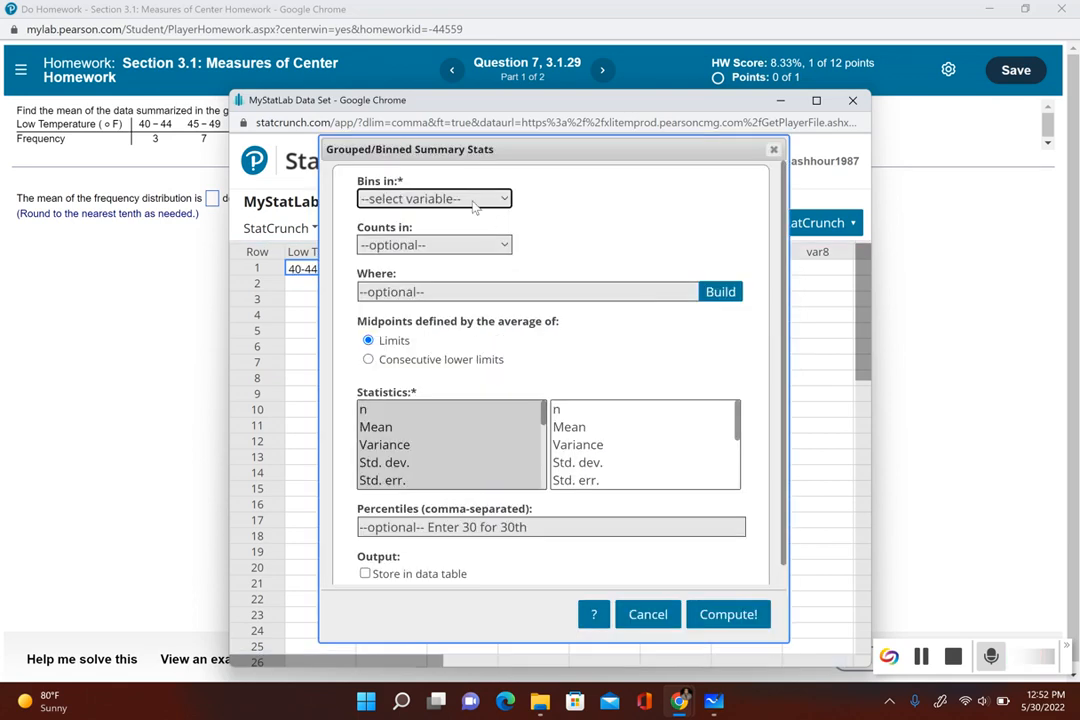
Compute grouped stats with Low Temperature (°F) bins and Frequency counts, giving mean 51.83.
{"action": "left_click", "coordinate": [434, 198]}
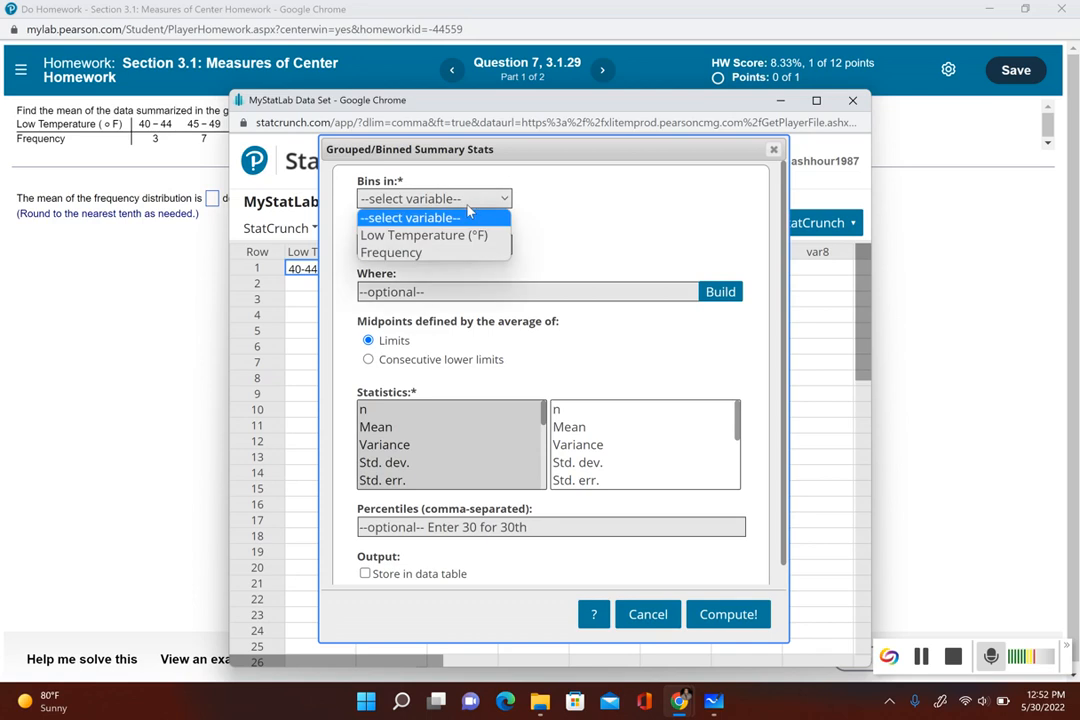
{"action": "left_click", "coordinate": [423, 235]}
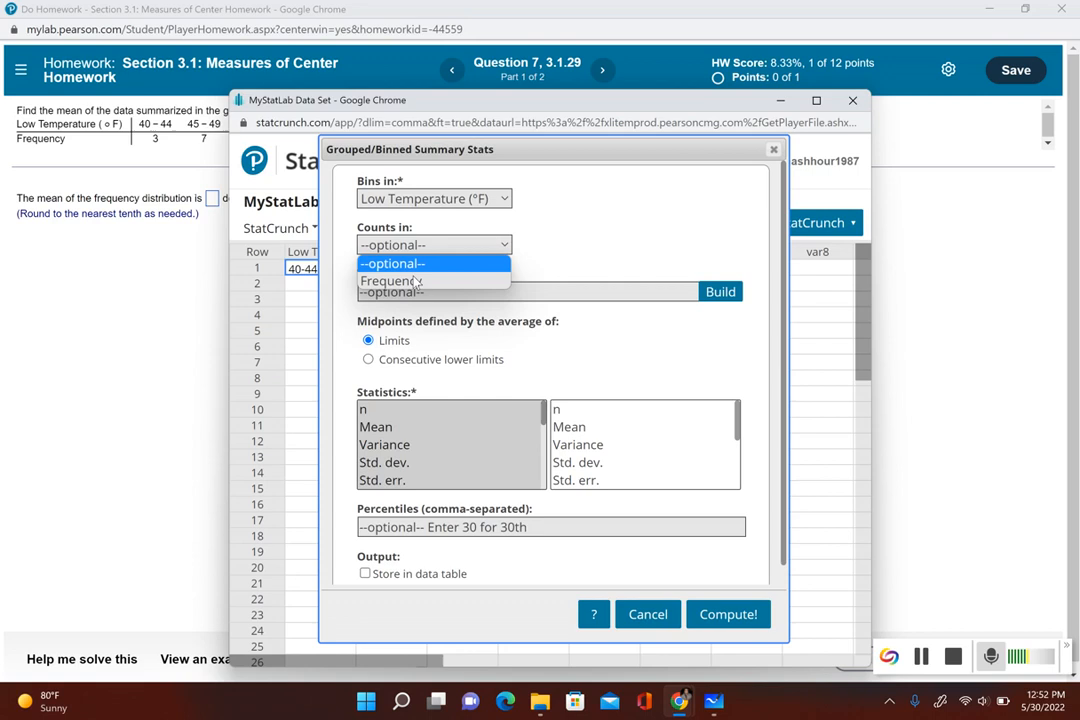
{"action": "left_click", "coordinate": [390, 281]}
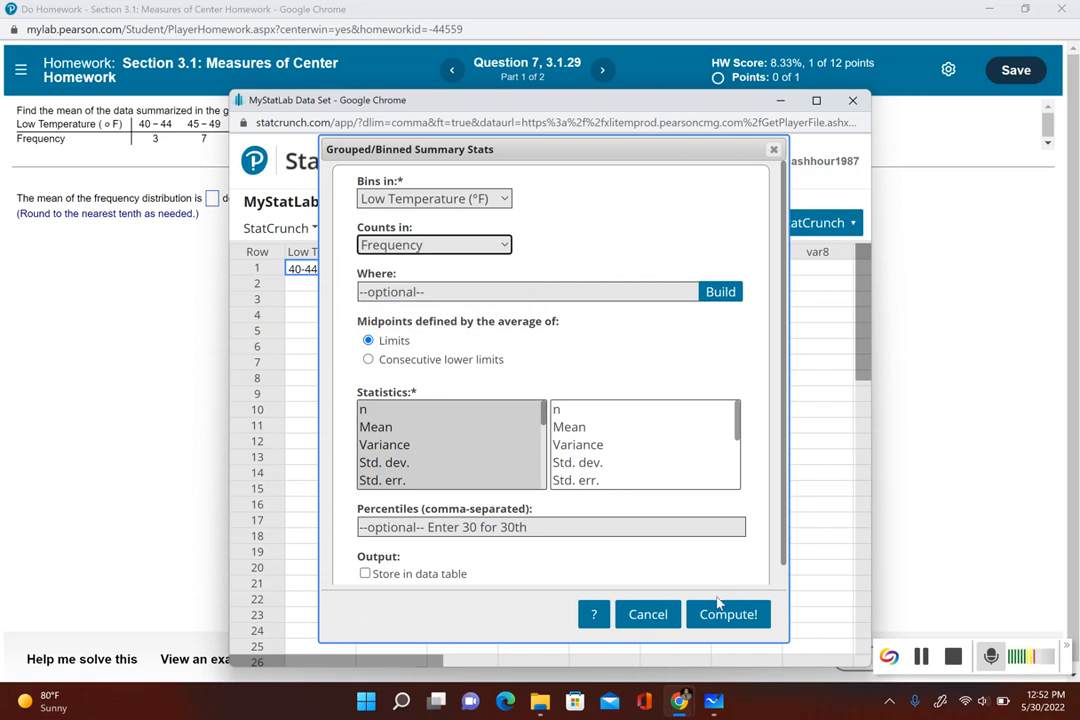
{"action": "left_click", "coordinate": [728, 614]}
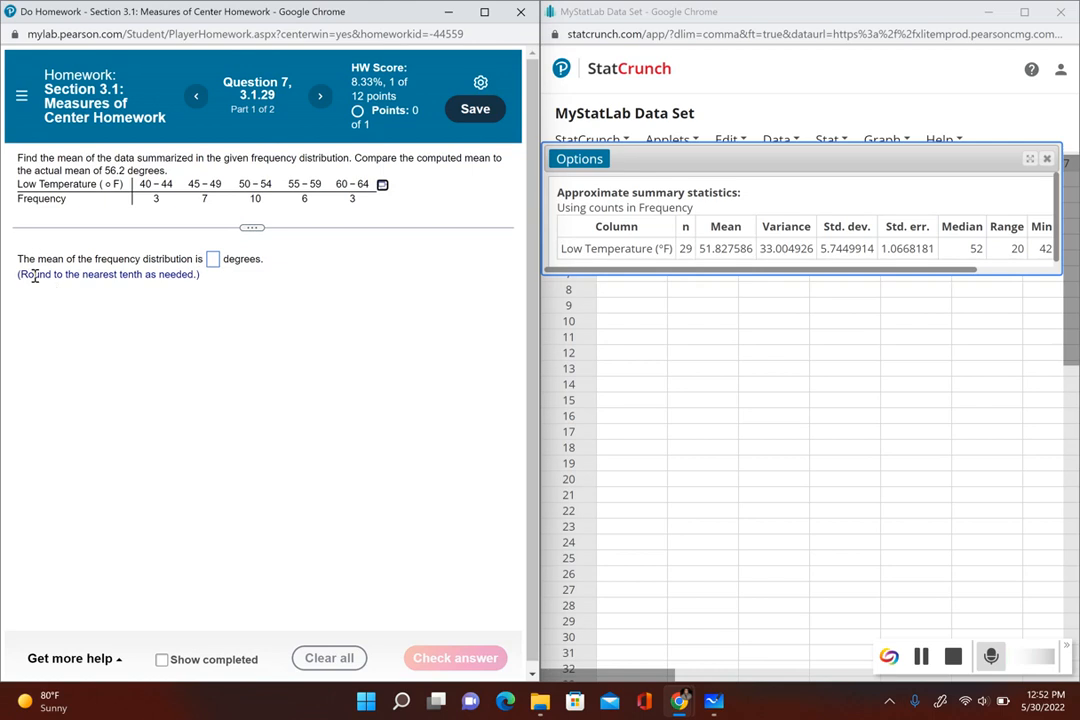
{"action": "mouse_move", "coordinate": [274, 291]}
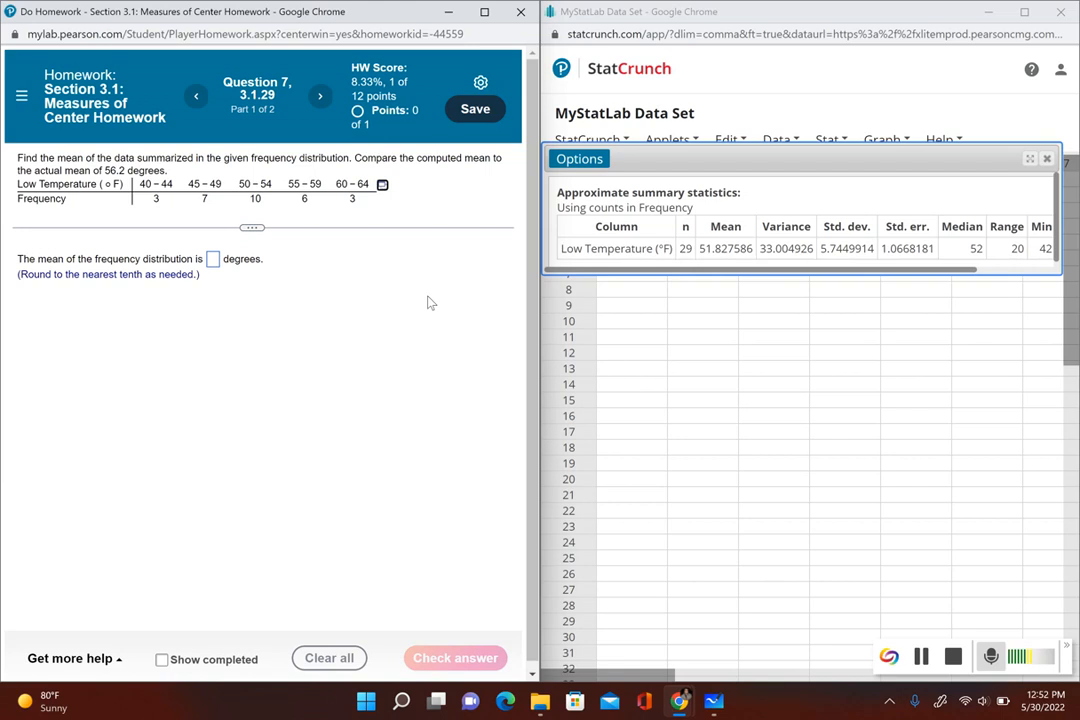
Enter mean 51.8 from StatCrunch's 51.827586, check it, and dismiss the success message.
{"action": "double_click", "coordinate": [725, 248]}
{"action": "type", "text": "5"}
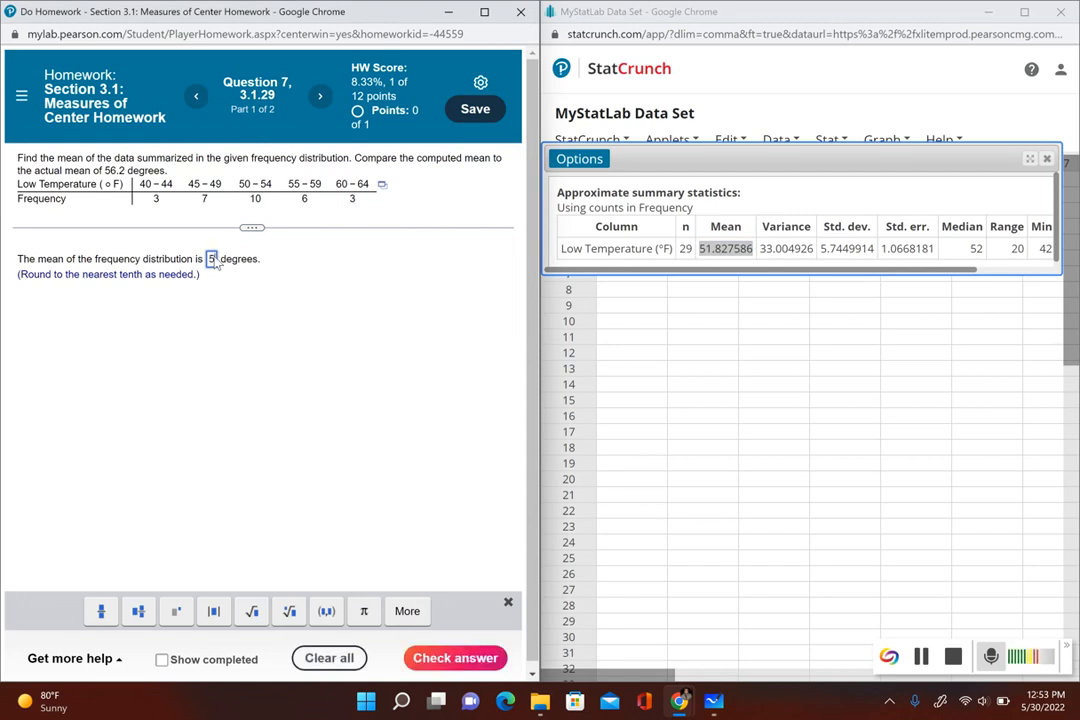
{"action": "left_click", "coordinate": [455, 658]}
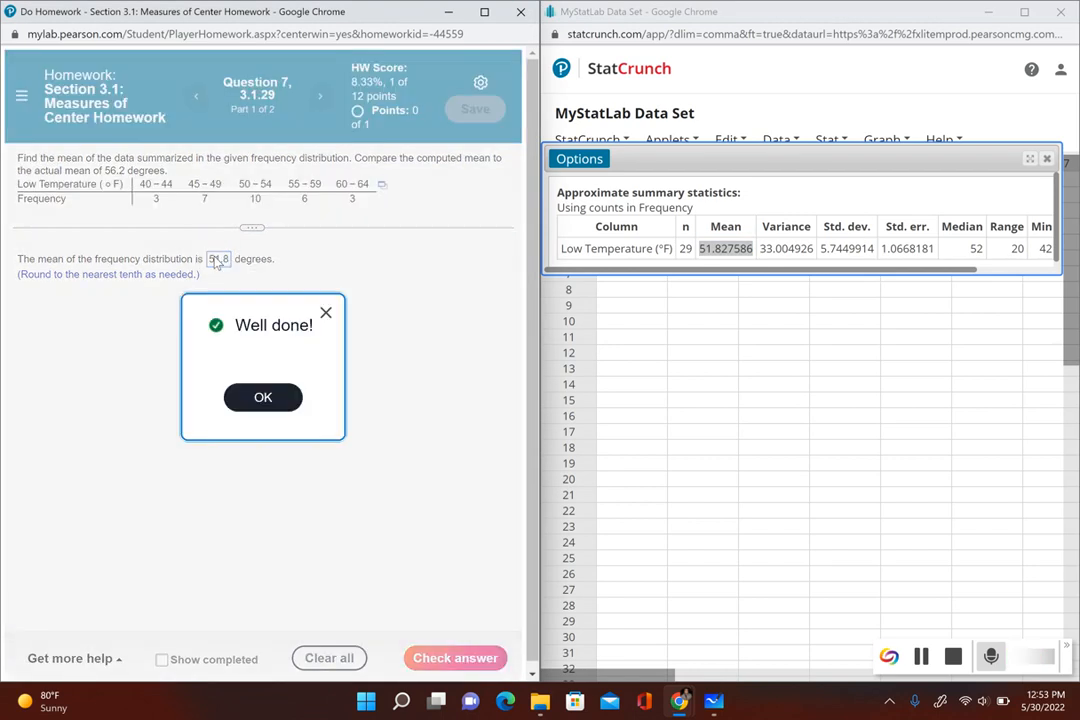
{"action": "left_click", "coordinate": [262, 397]}
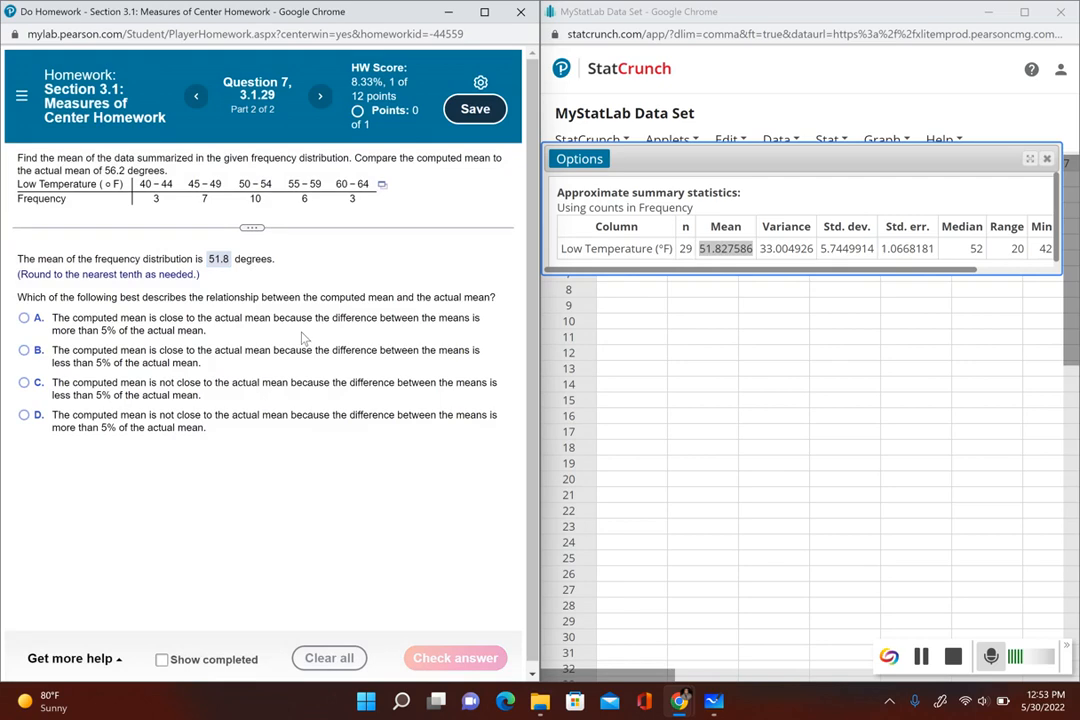
{"action": "mouse_move", "coordinate": [334, 332]}
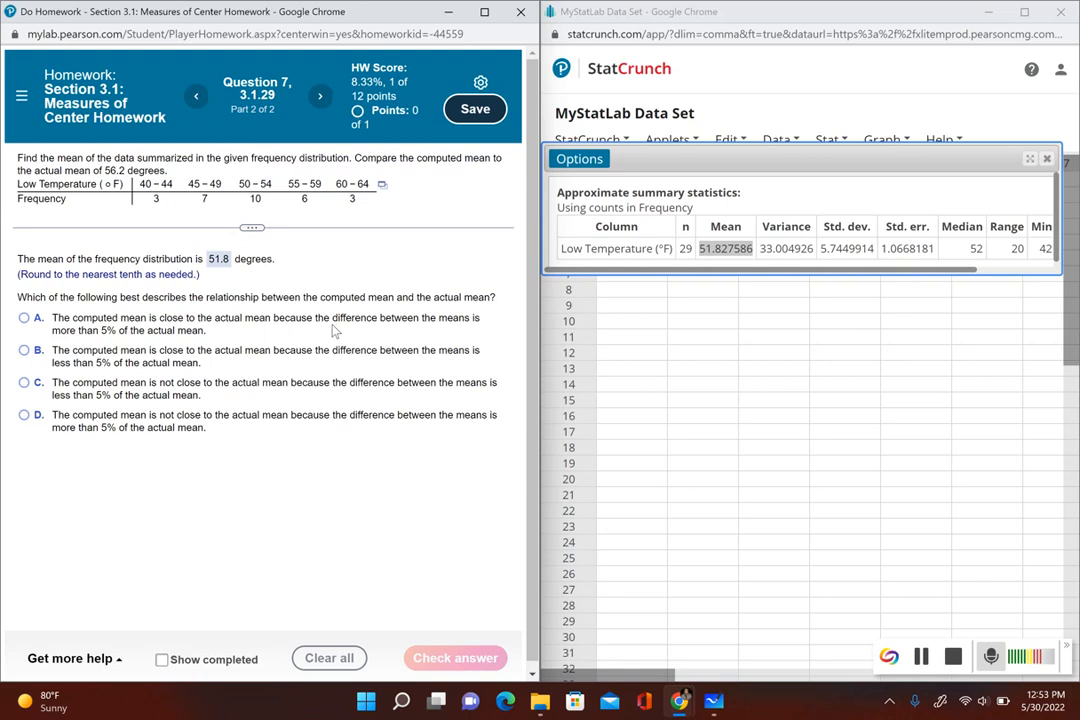
{"action": "mouse_move", "coordinate": [270, 280]}
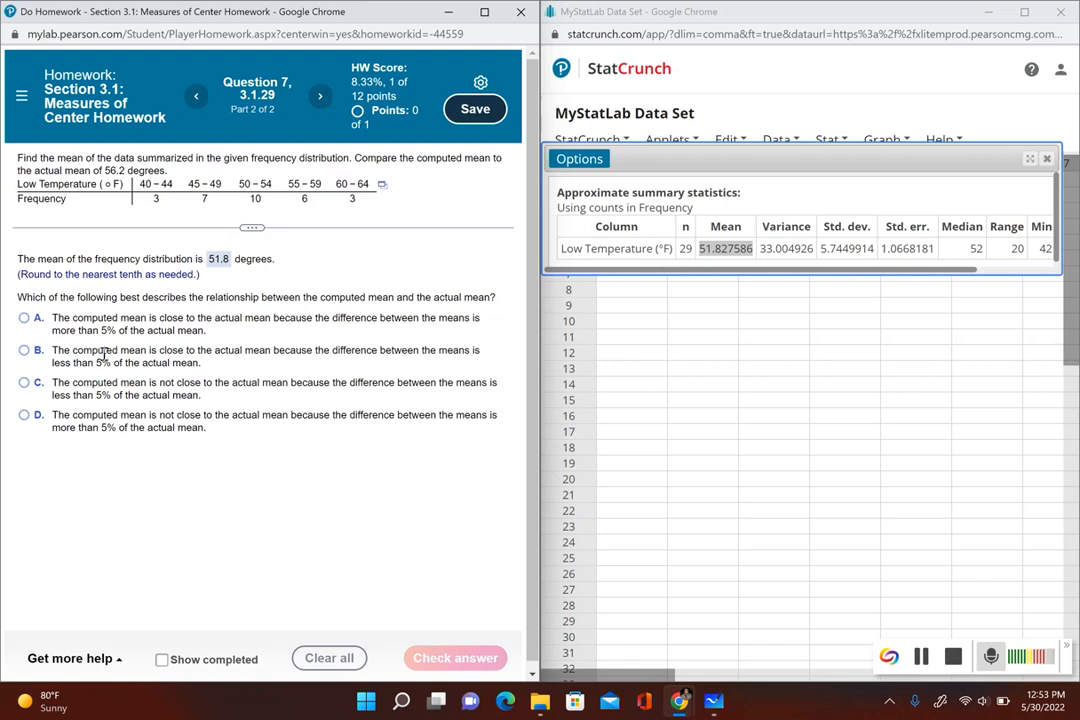
{"action": "mouse_move", "coordinate": [130, 388]}
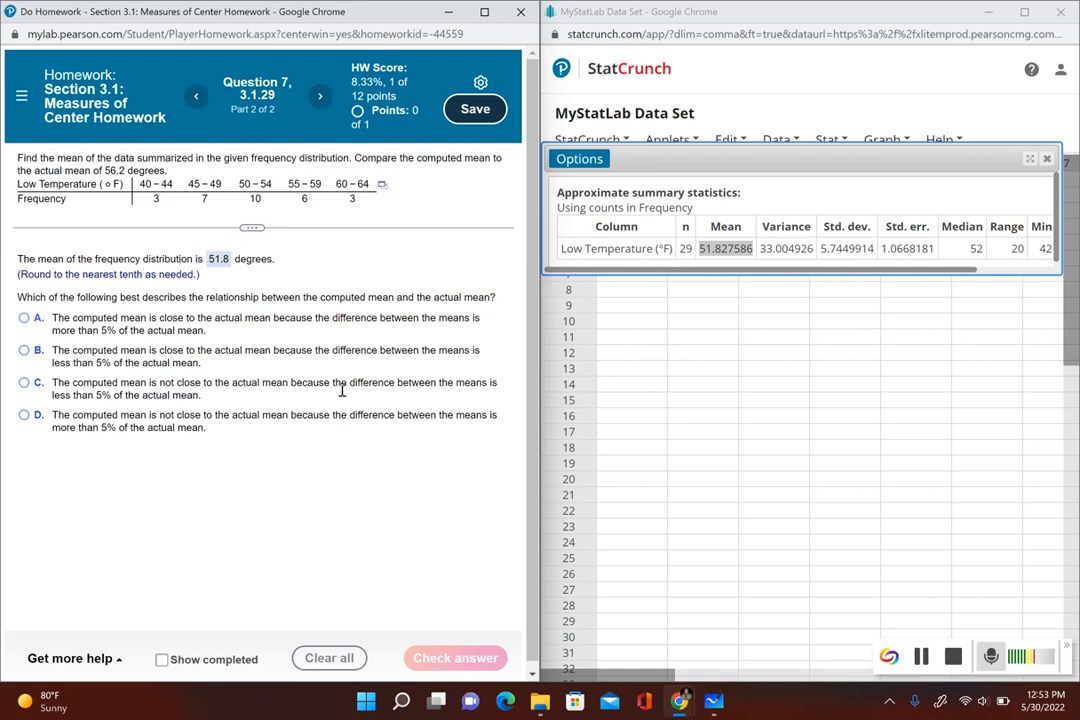
{"action": "mouse_move", "coordinate": [295, 433]}
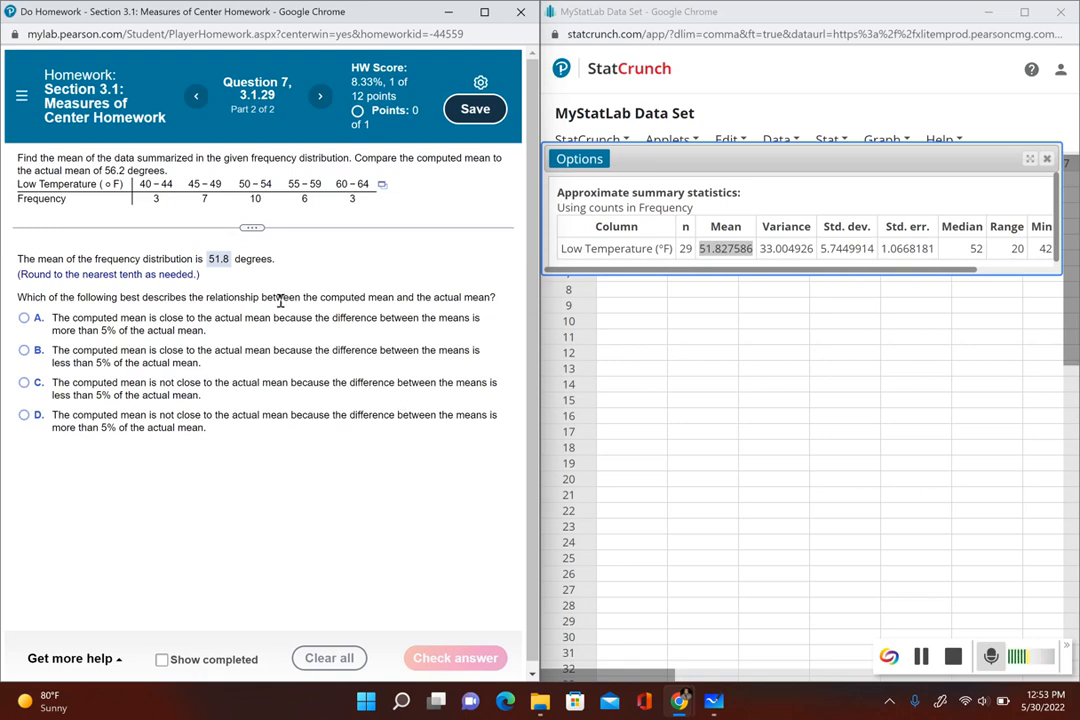
{"action": "mouse_move", "coordinate": [253, 330]}
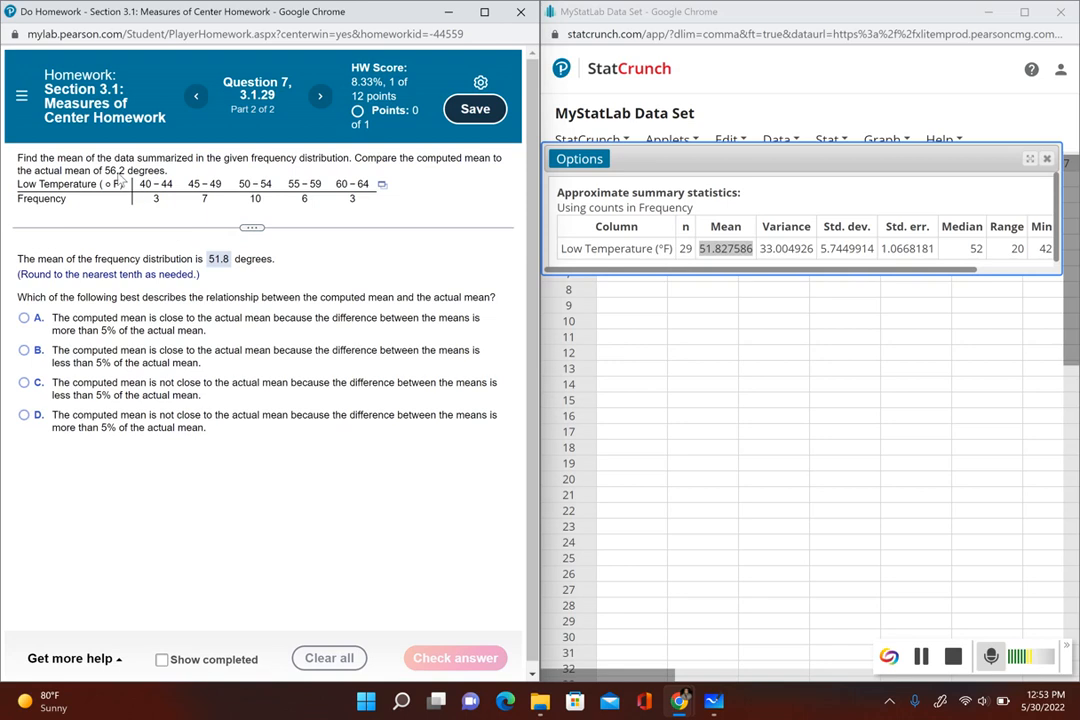
{"action": "mouse_move", "coordinate": [417, 400]}
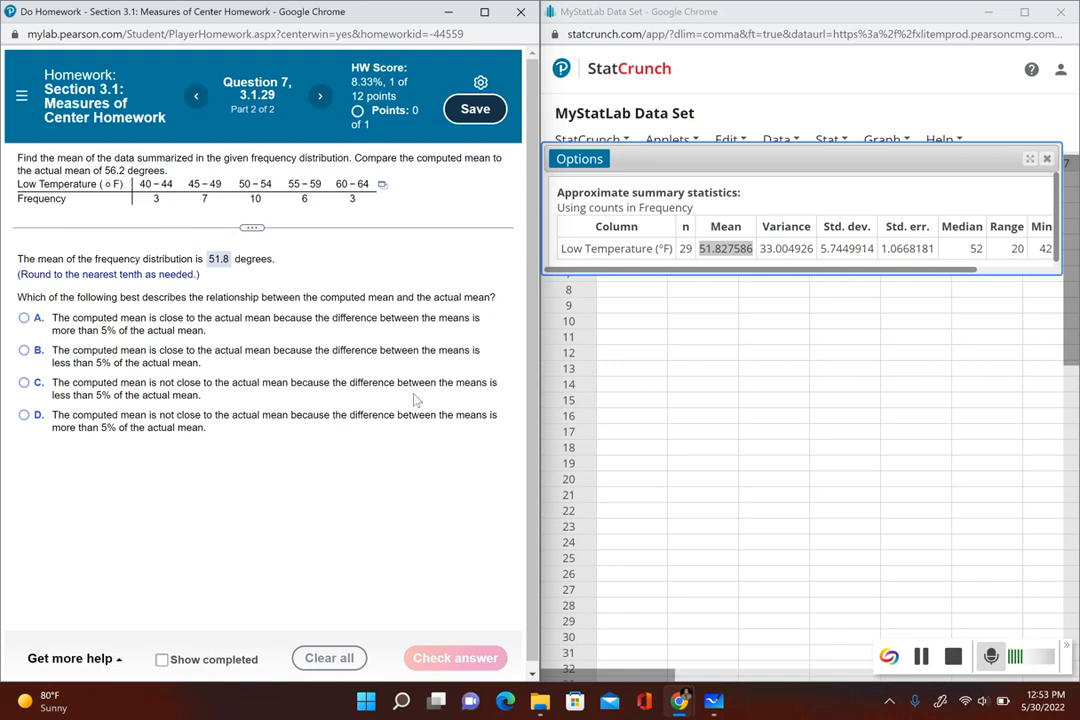
{"action": "mouse_move", "coordinate": [433, 518]}
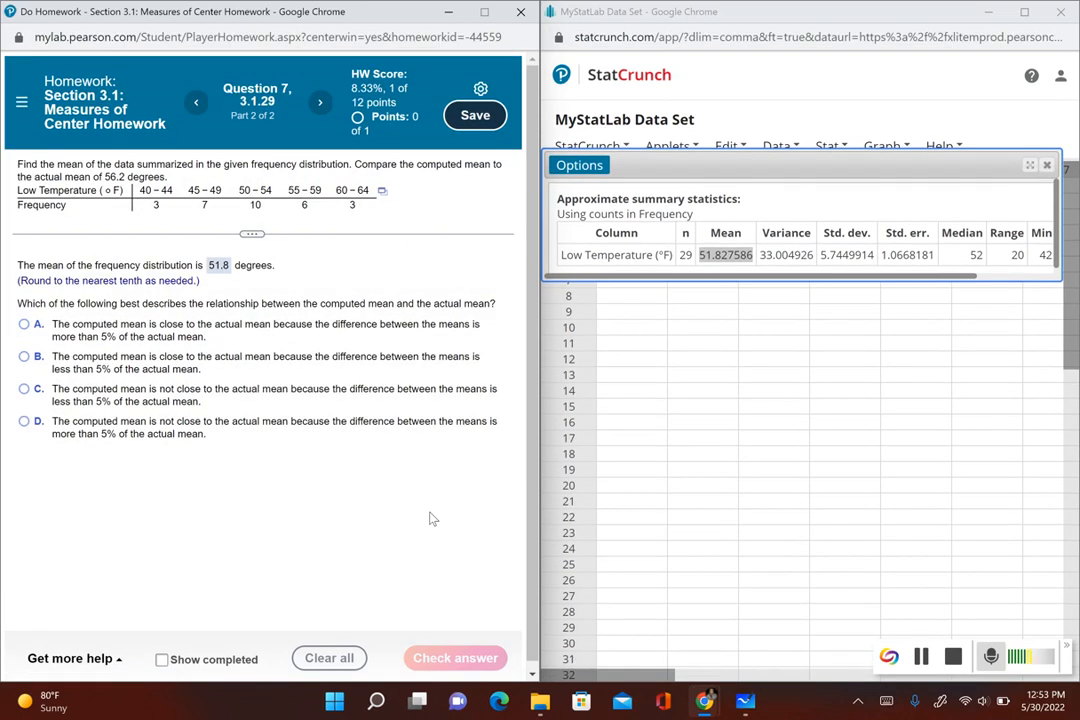
{"action": "mouse_move", "coordinate": [430, 512]}
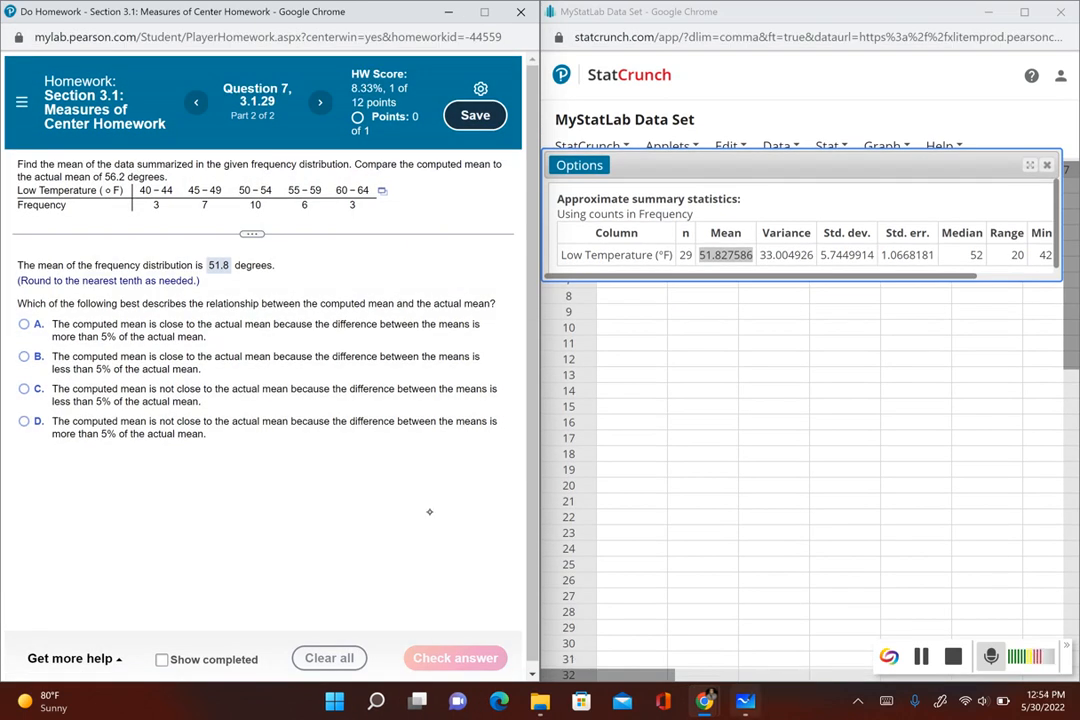
{"action": "left_click", "coordinate": [745, 700]}
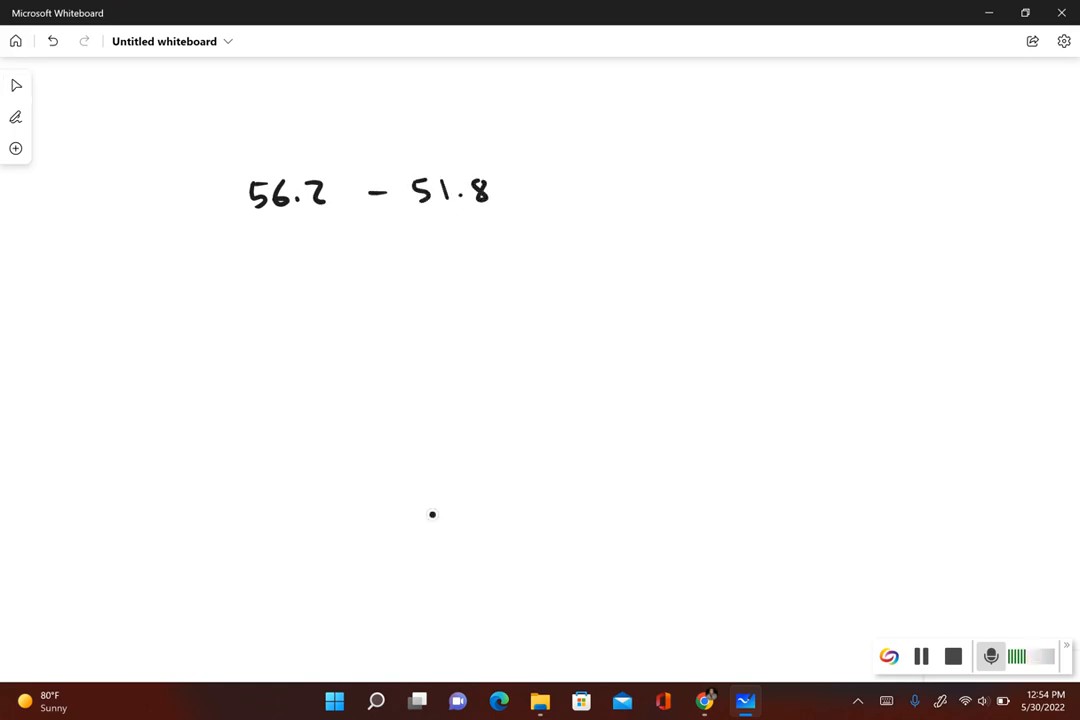
Handwrite 56.2 − 51.8 = 4.4 on the whiteboard, with 4.4 below.
{"action": "left_click_drag", "start_coordinate": [520, 185], "coordinate": [535, 200]}
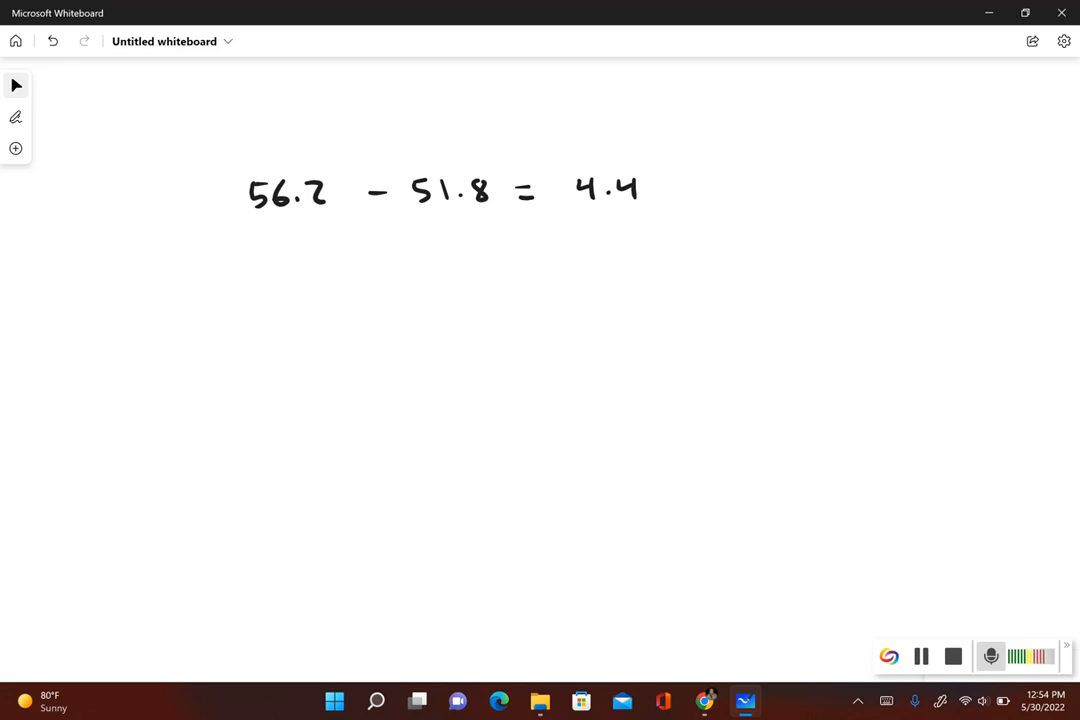
{"action": "left_click_drag", "start_coordinate": [298, 282], "coordinate": [310, 290]}
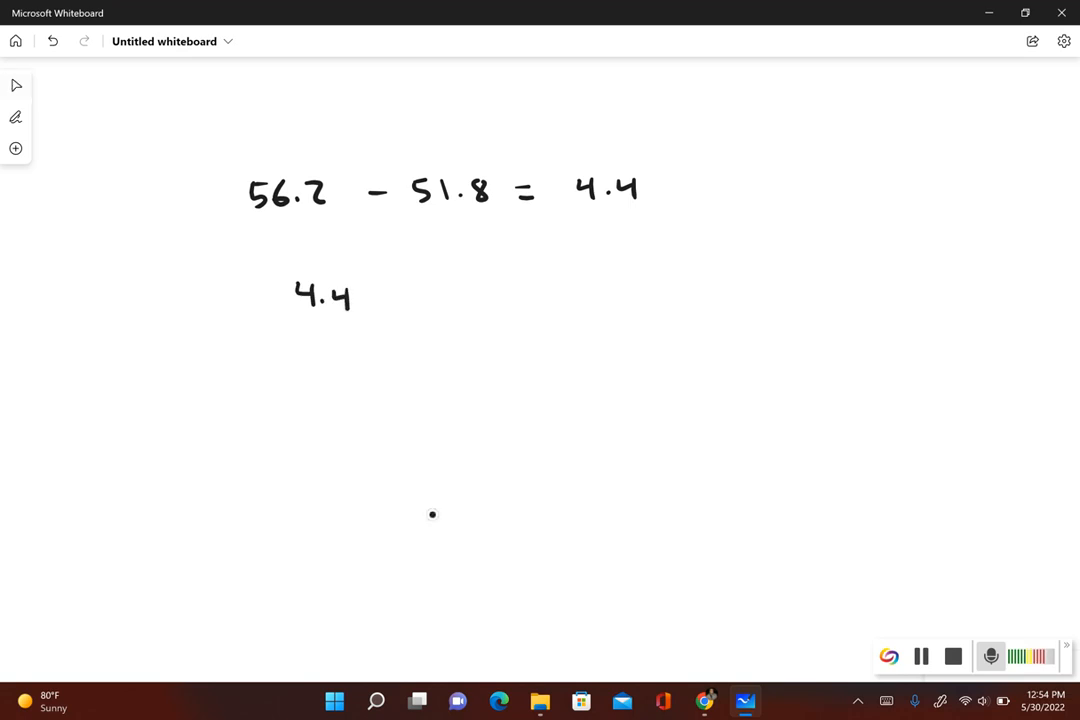
Handwrite 4.4 over 56.2 equals 0.07829 on the whiteboard.
{"action": "left_click_drag", "start_coordinate": [300, 325], "coordinate": [360, 325]}
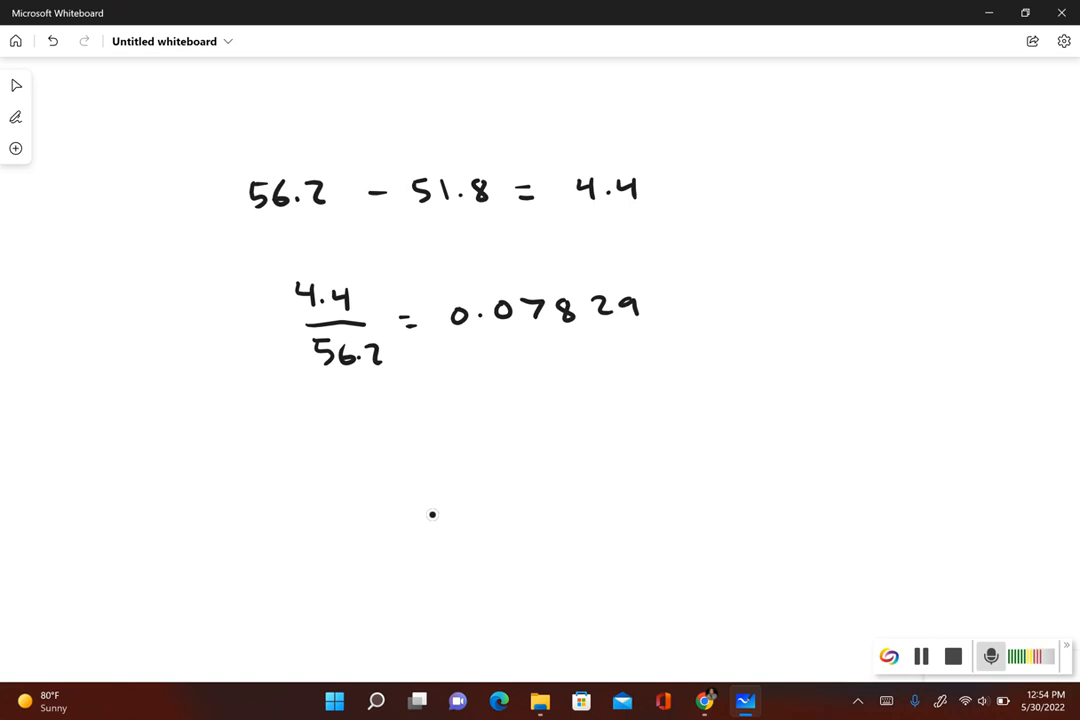
{"action": "left_click_drag", "start_coordinate": [485, 335], "coordinate": [550, 325]}
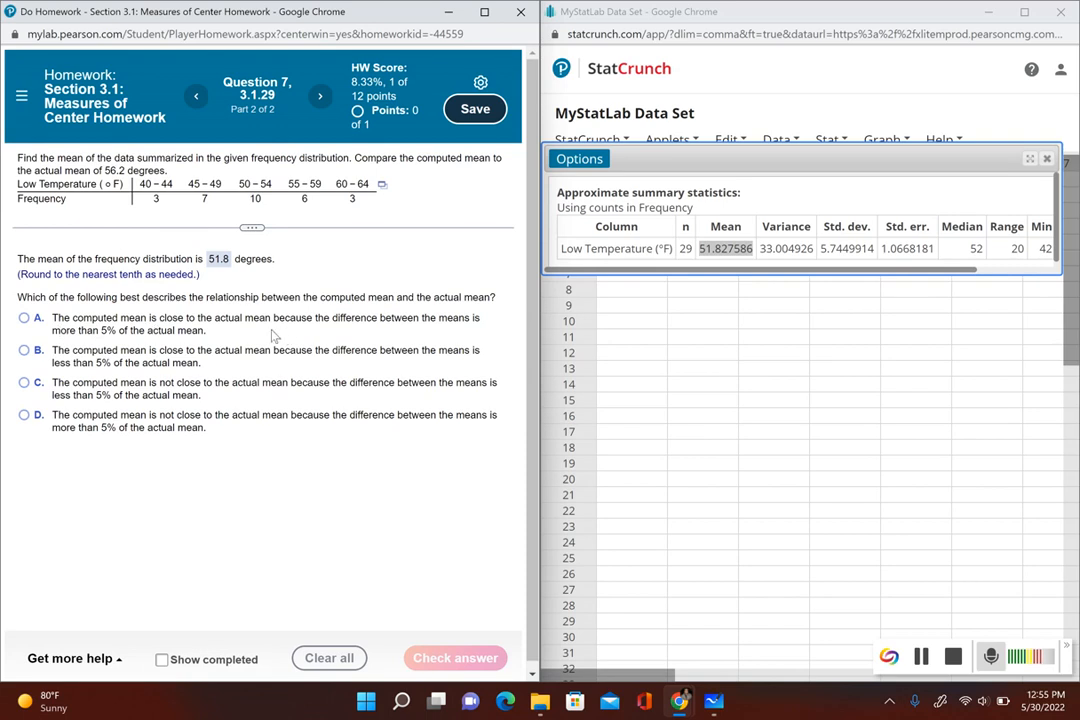
{"action": "mouse_move", "coordinate": [107, 360]}
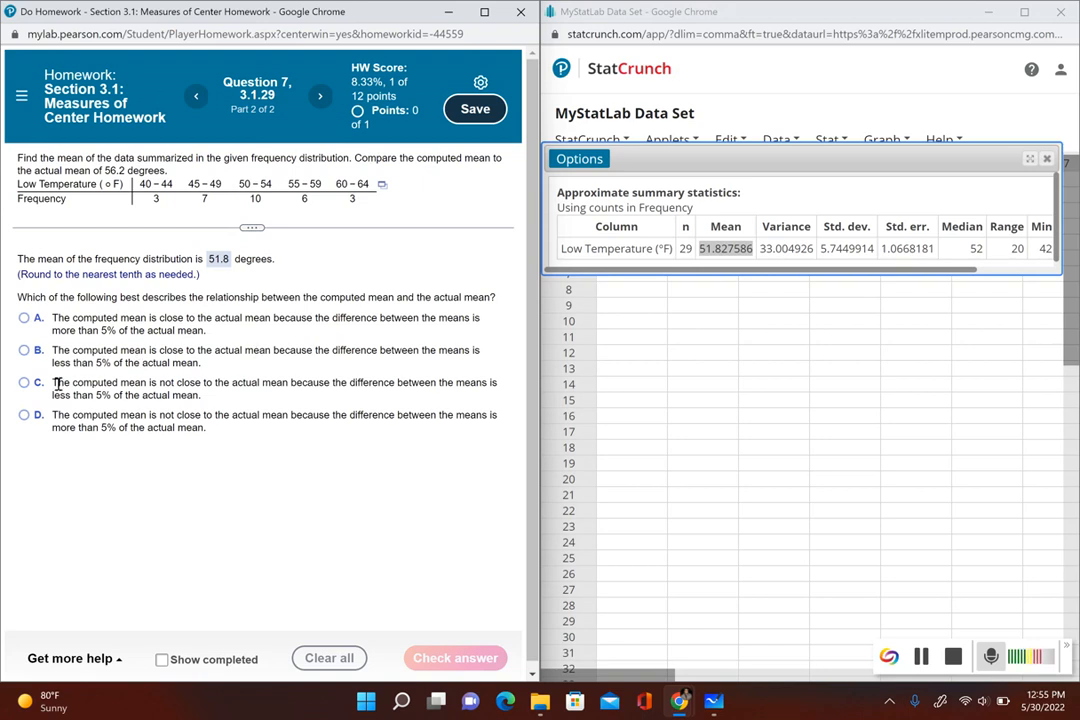
{"action": "mouse_move", "coordinate": [230, 400]}
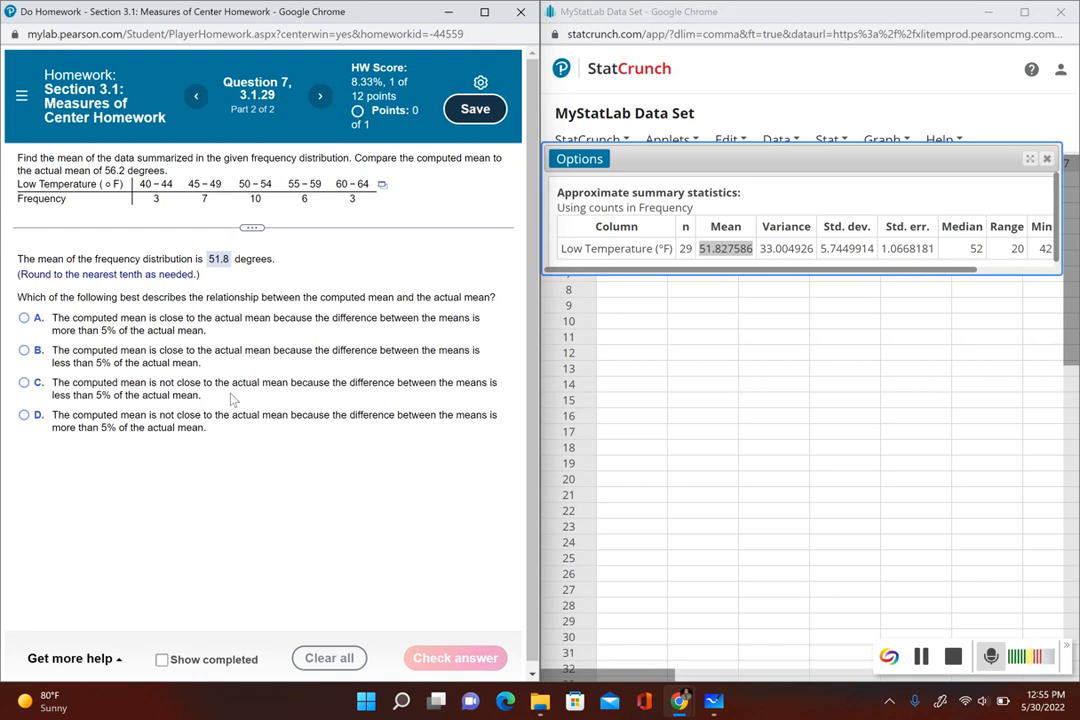
{"action": "mouse_move", "coordinate": [490, 395]}
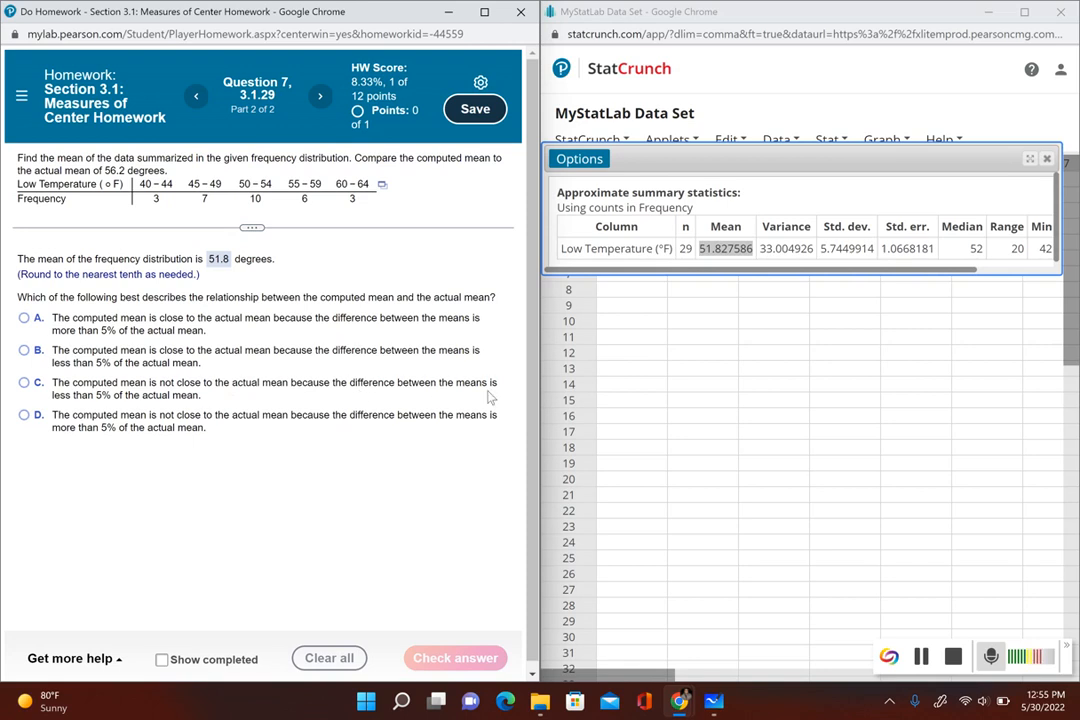
{"action": "mouse_move", "coordinate": [343, 420]}
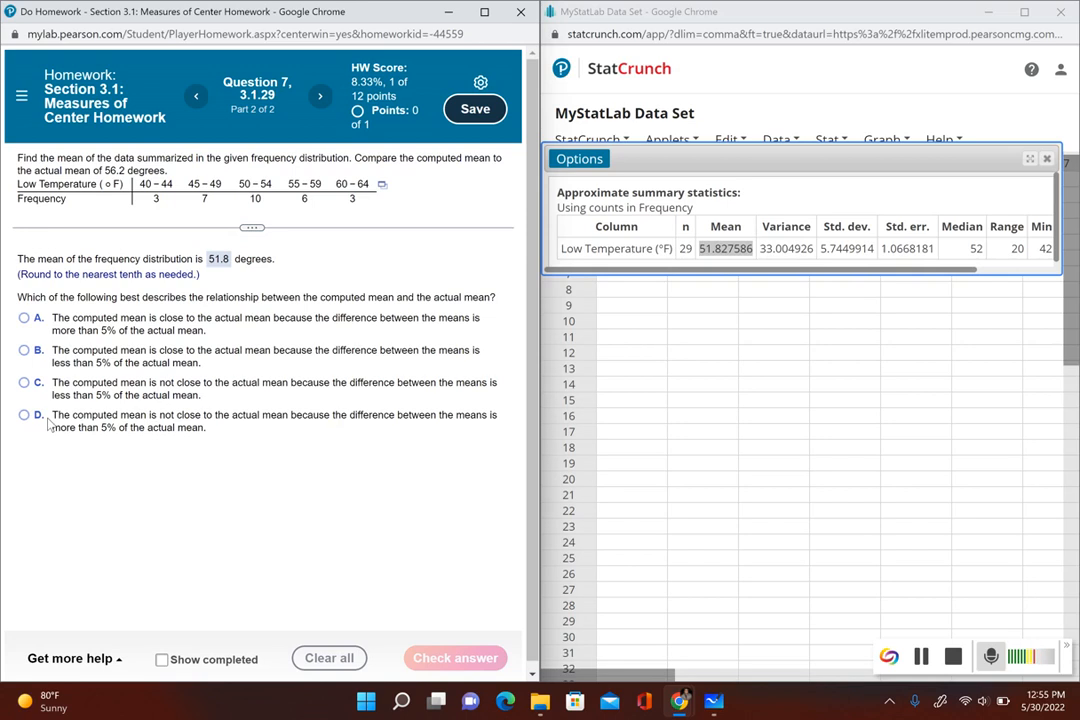
Select choice D: not close, since the difference exceeds 5% of the actual mean.
{"action": "left_click", "coordinate": [24, 414]}
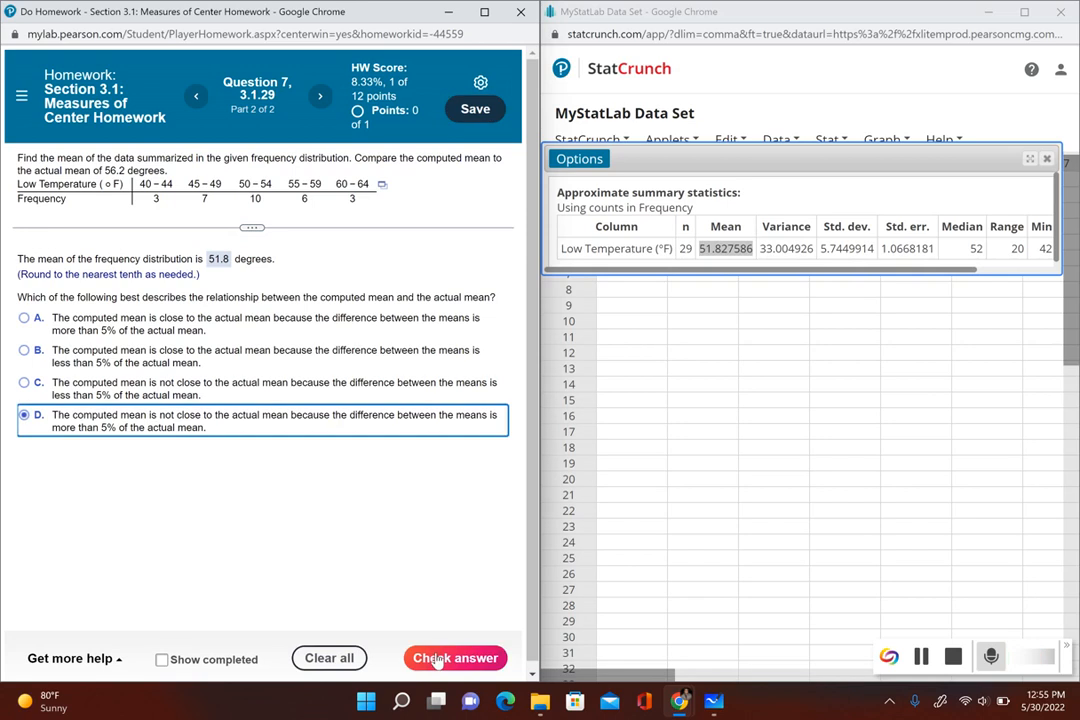